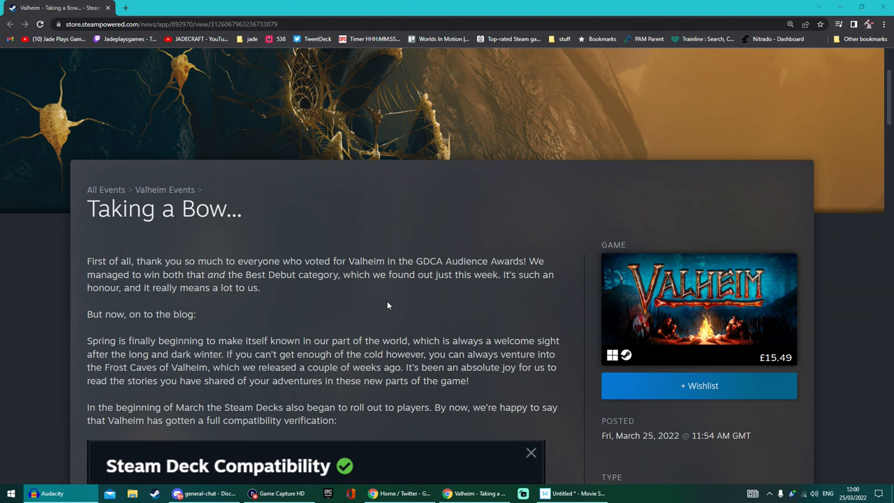
# - Open Valheim's Twitter tab and its tweet about winning Best Debut and the GDCA22 Audience Award
pyautogui.scroll(3)
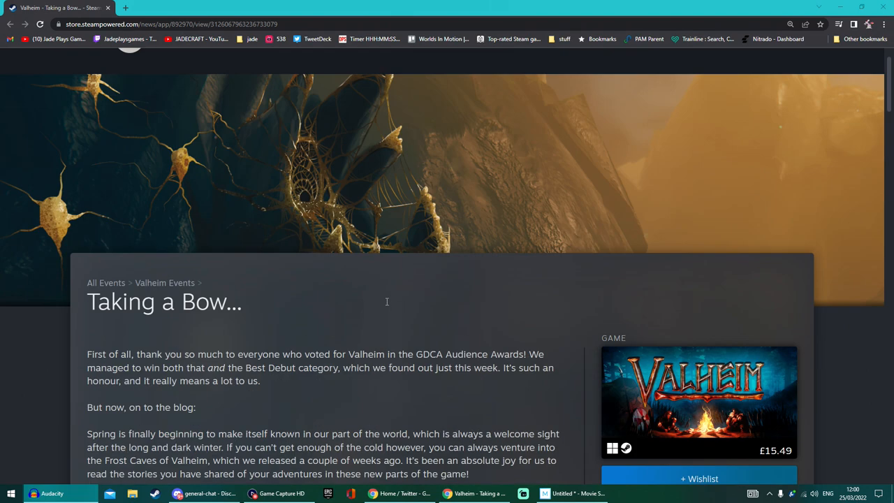
pyautogui.scroll(3)
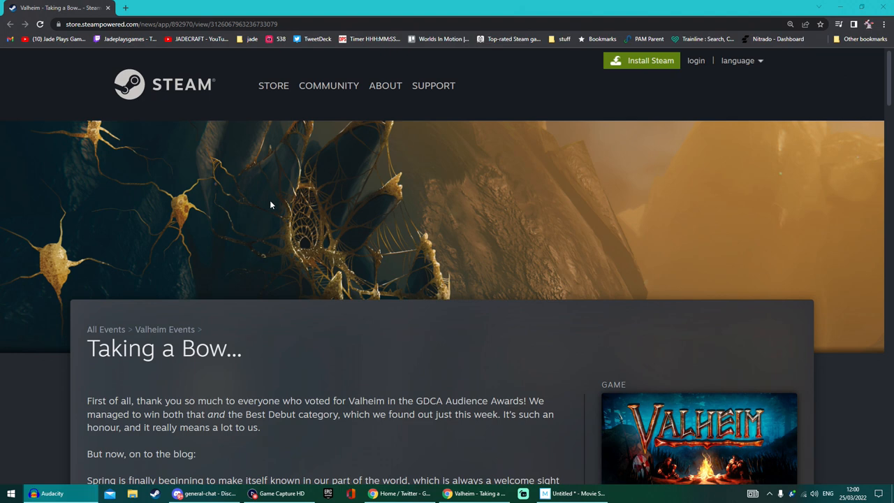
pyautogui.moveTo(135, 215)
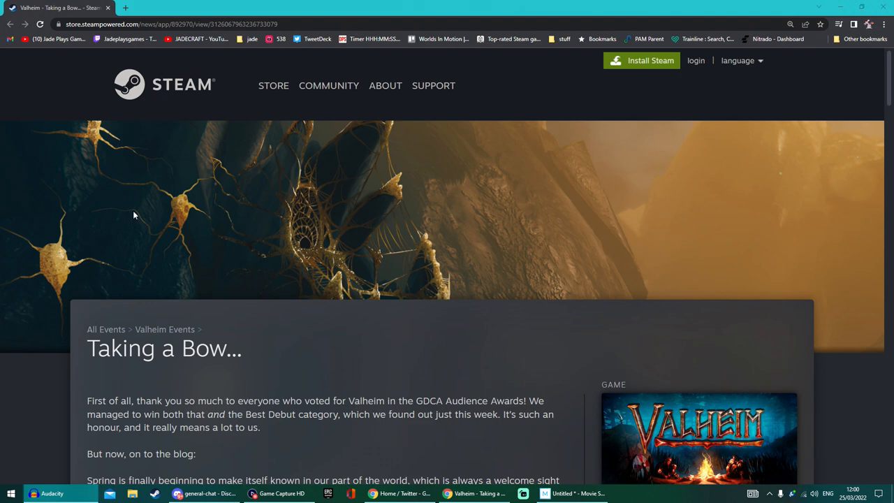
pyautogui.moveTo(382, 371)
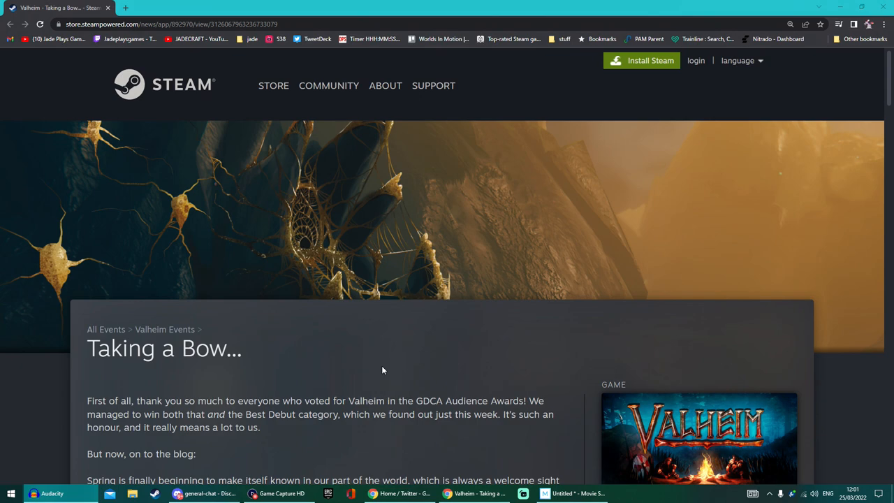
pyautogui.scroll(-3)
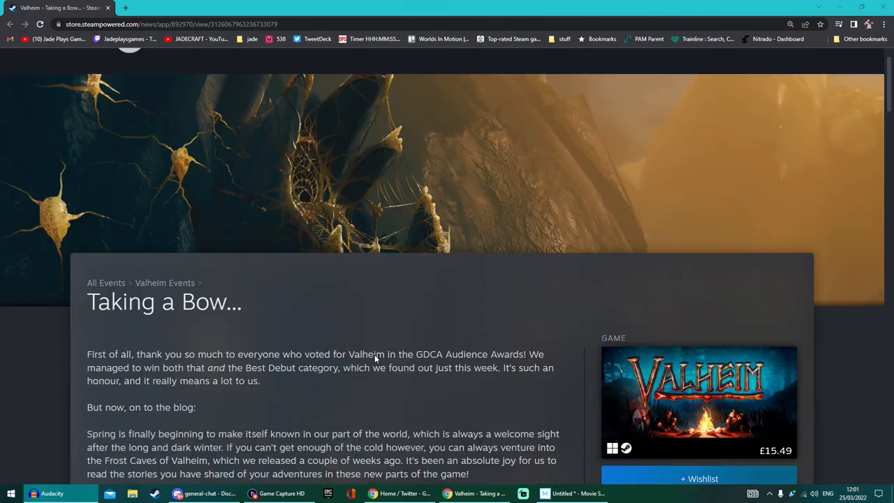
pyautogui.click(171, 8)
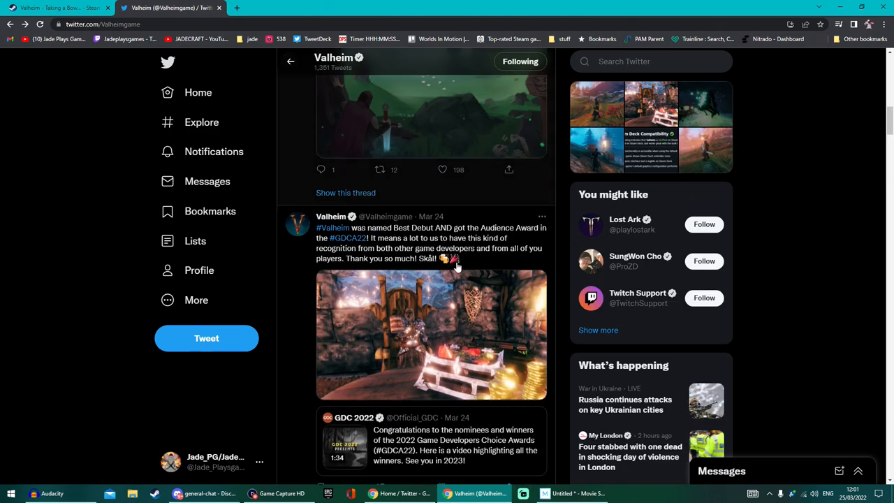
pyautogui.moveTo(484, 254)
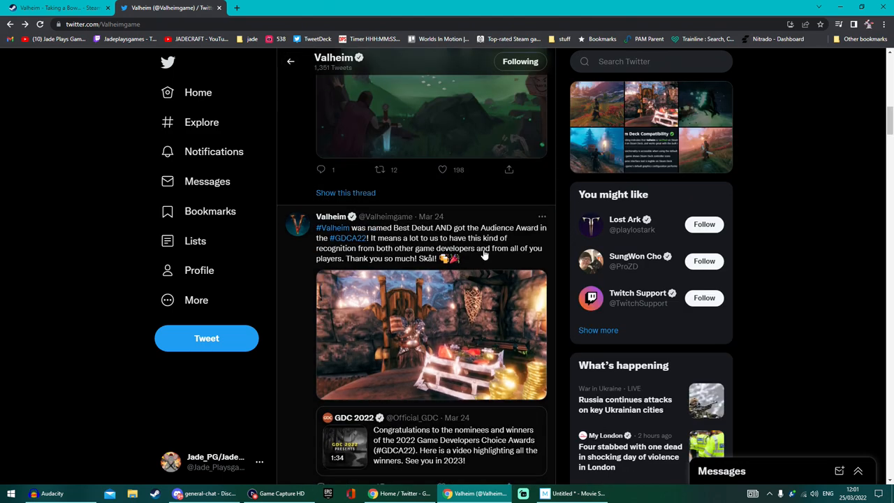
pyautogui.click(431, 242)
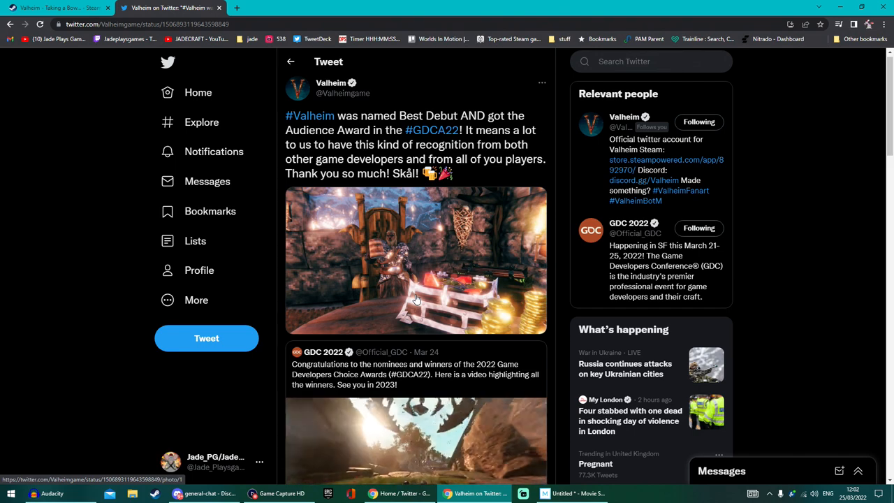
# - Go back to the 'Taking a Bow' Steam post and scroll down to Steam Deck Compatibility
pyautogui.click(56, 8)
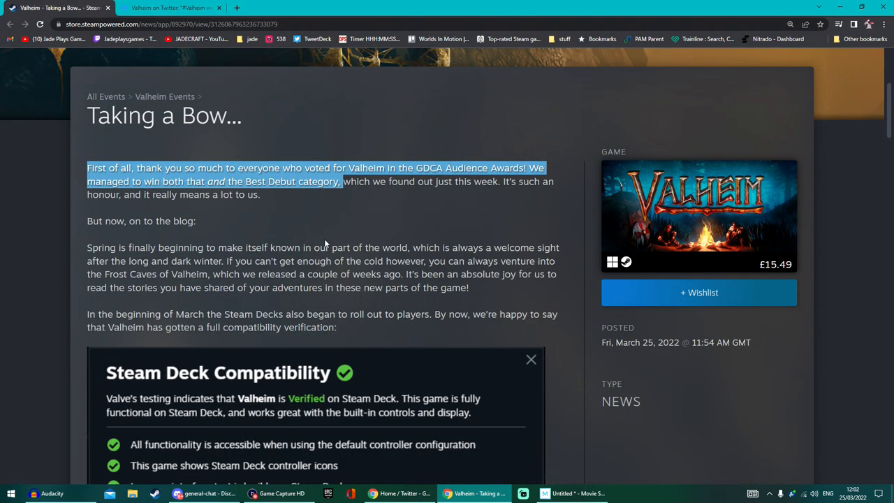
pyautogui.scroll(-3)
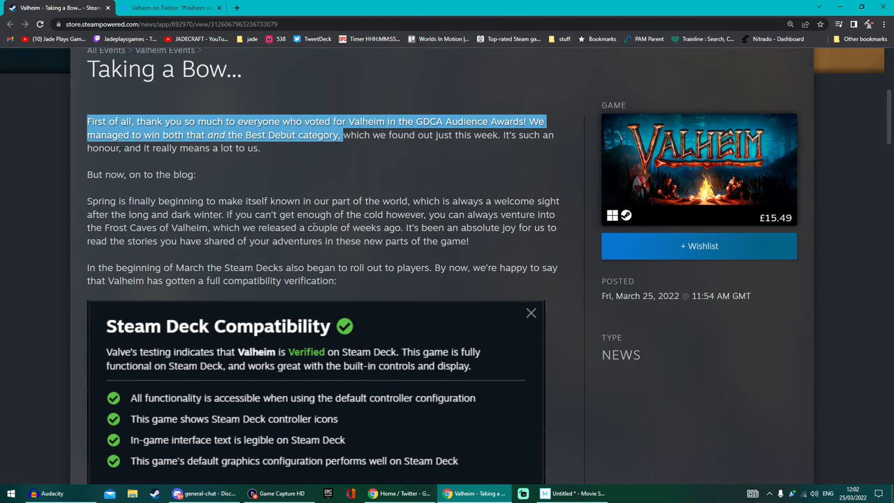
pyautogui.scroll(-3)
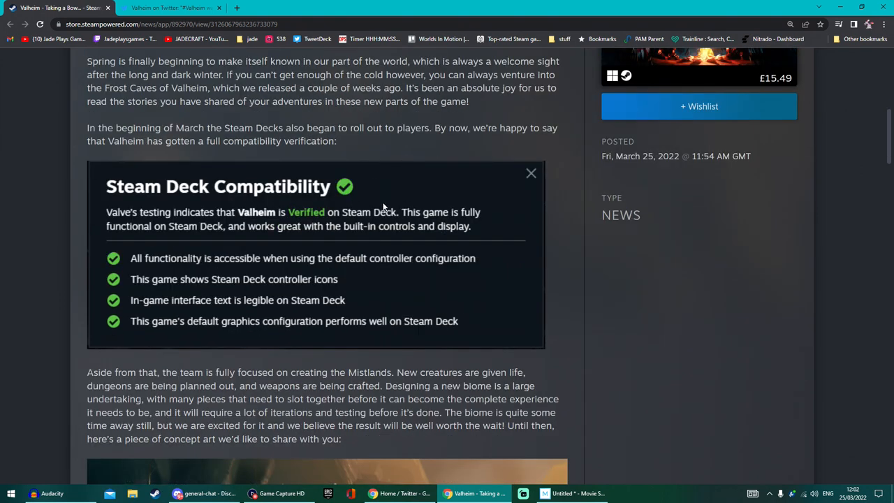
pyautogui.moveTo(340, 233)
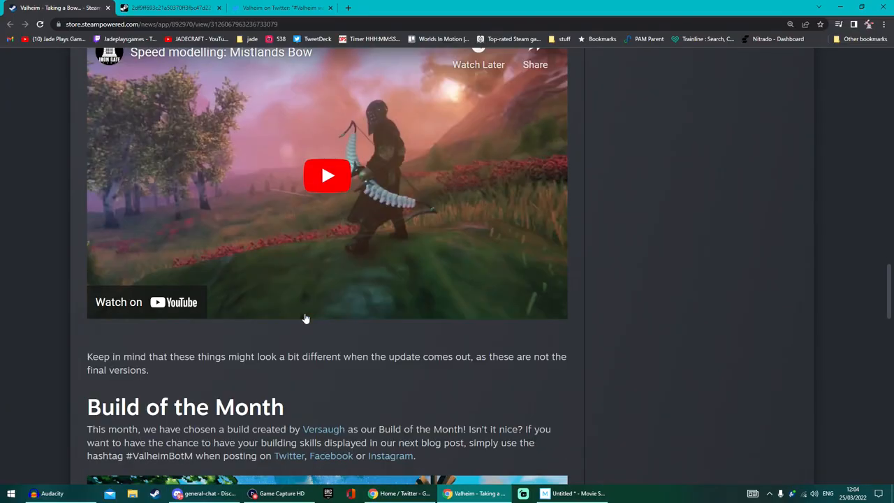
# - Play the embedded Mistlands Bow speed-modelling video muted, then move on toward Build of the Month
pyautogui.click(327, 176)
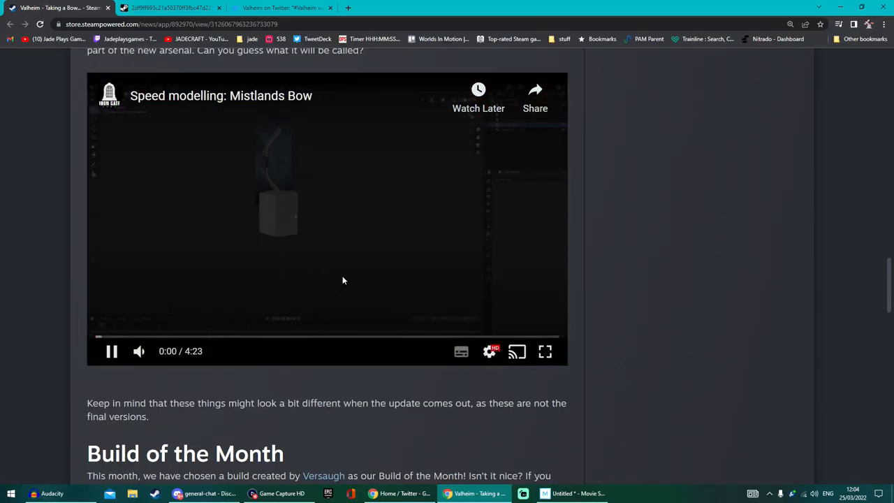
pyautogui.click(139, 352)
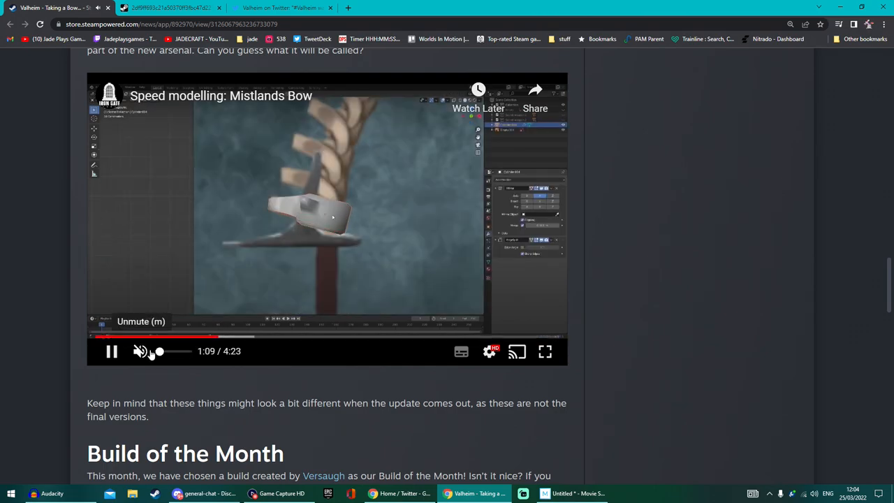
pyautogui.scroll(3)
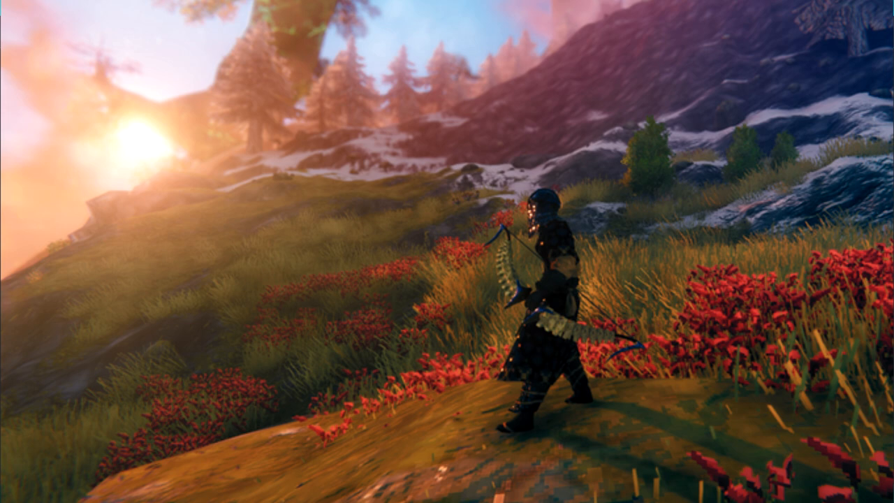
pyautogui.click(473, 493)
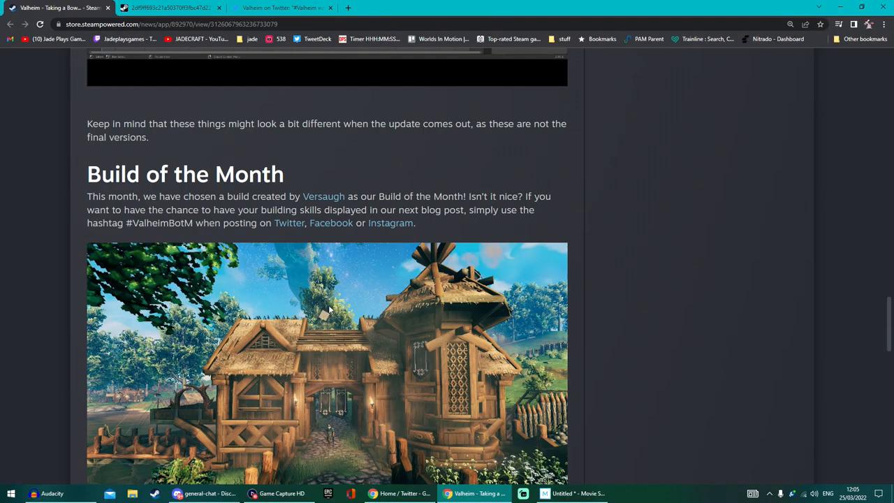
pyautogui.scroll(-3)
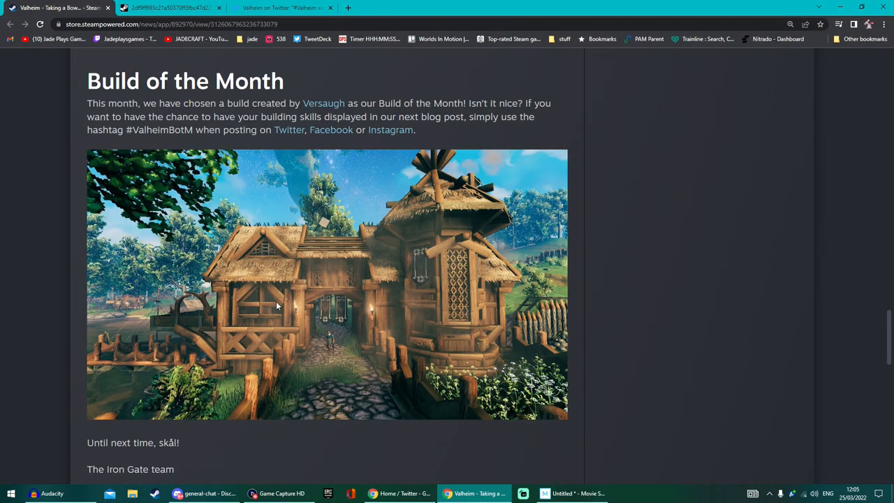
pyautogui.moveTo(272, 244)
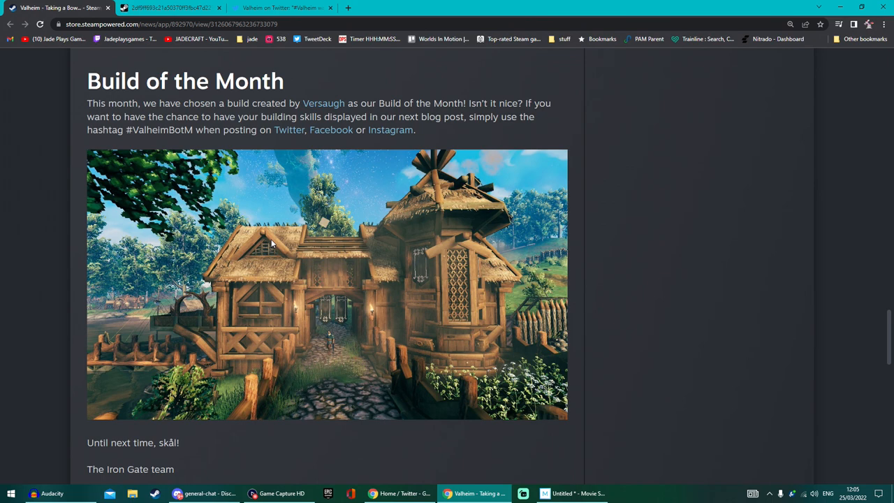
pyautogui.moveTo(355, 320)
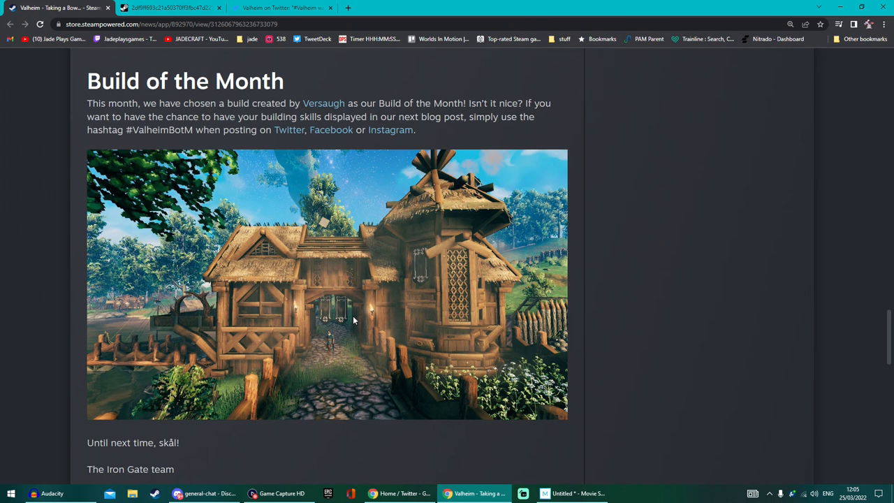
pyautogui.scroll(3)
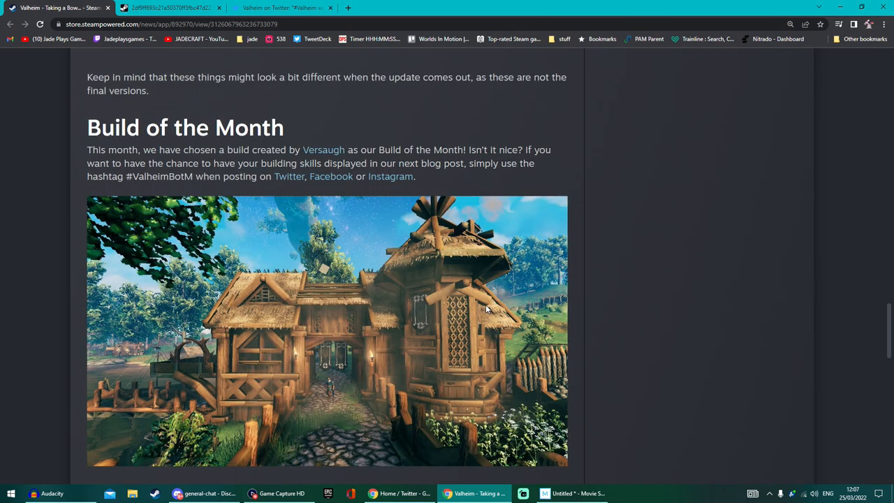
pyautogui.scroll(-3)
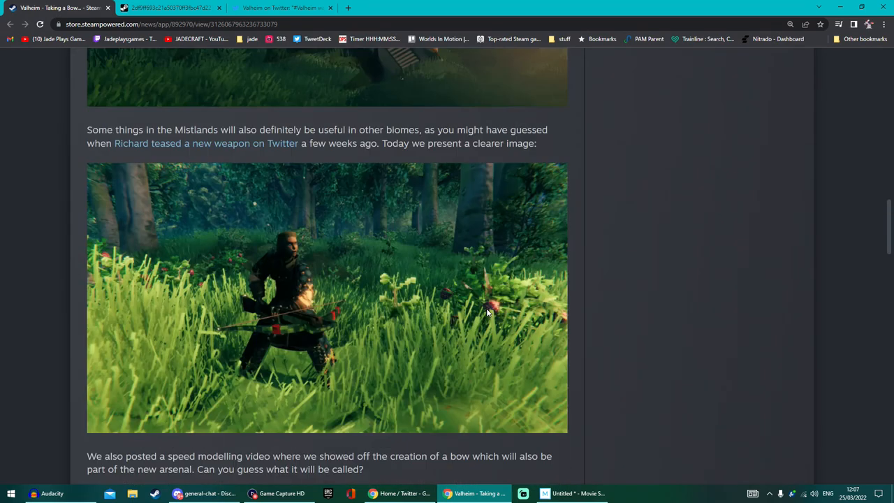
pyautogui.scroll(-3)
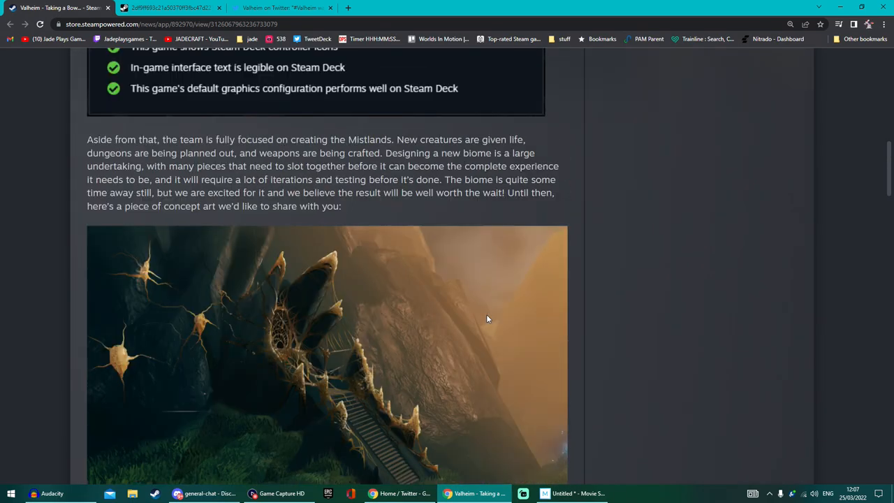
pyautogui.scroll(-3)
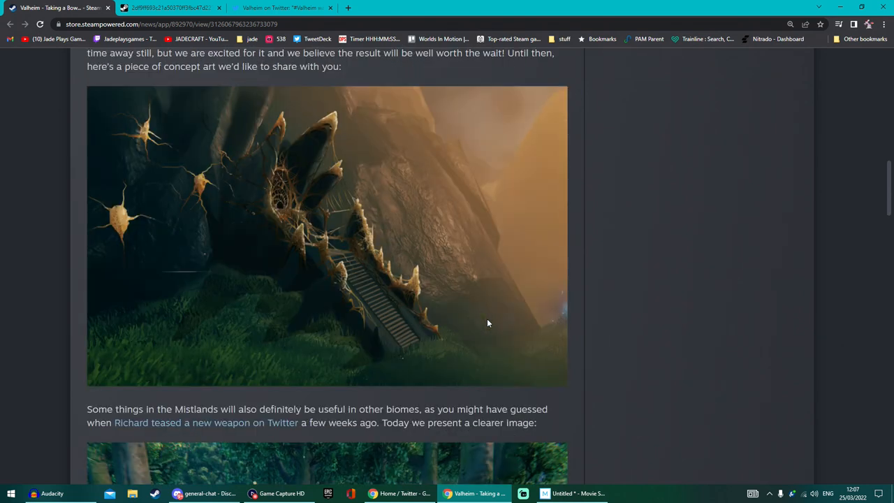
pyautogui.scroll(-3)
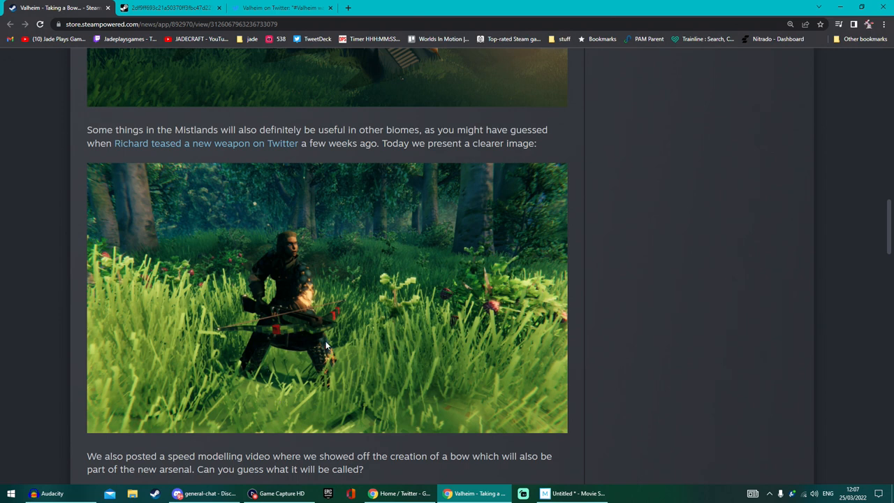
pyautogui.moveTo(360, 340)
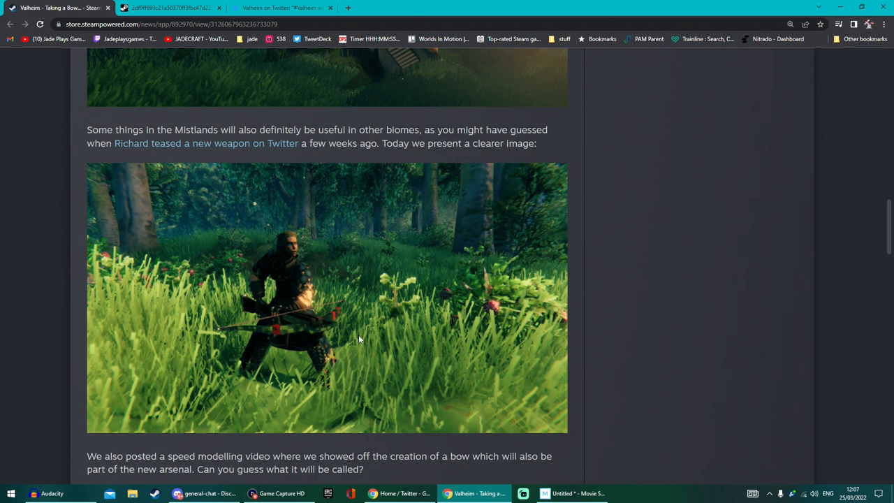
pyautogui.moveTo(245, 288)
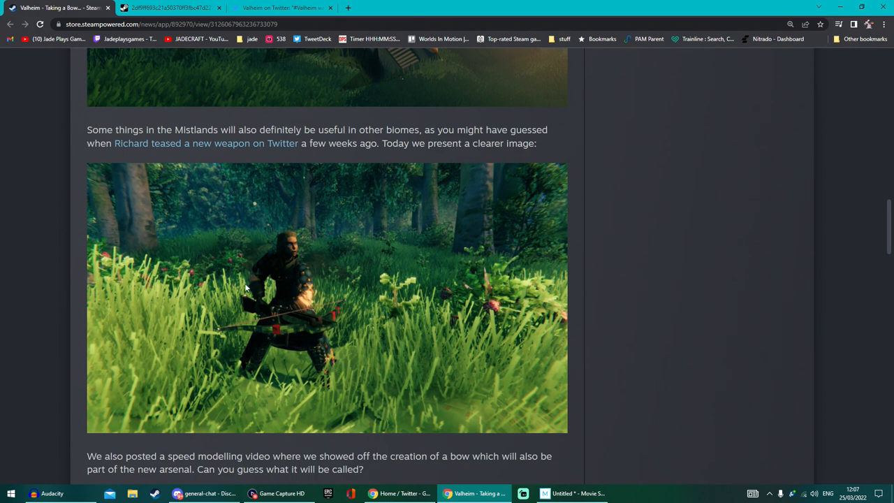
pyautogui.moveTo(332, 342)
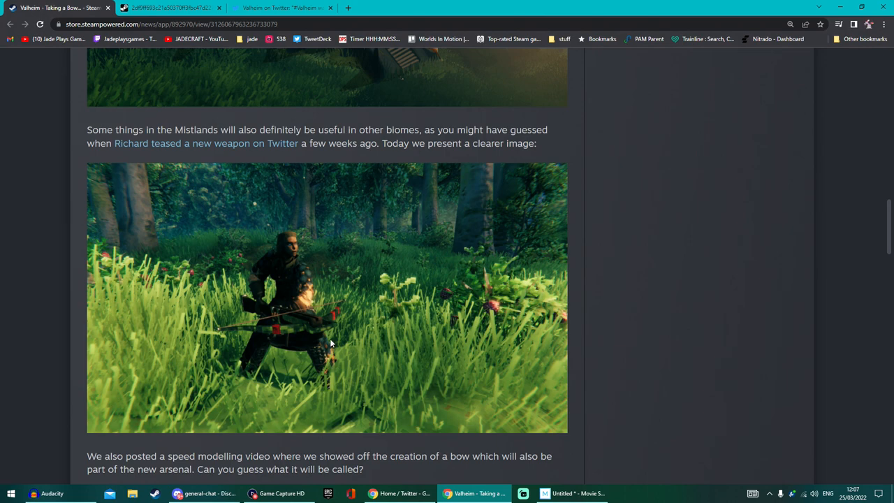
pyautogui.scroll(-3)
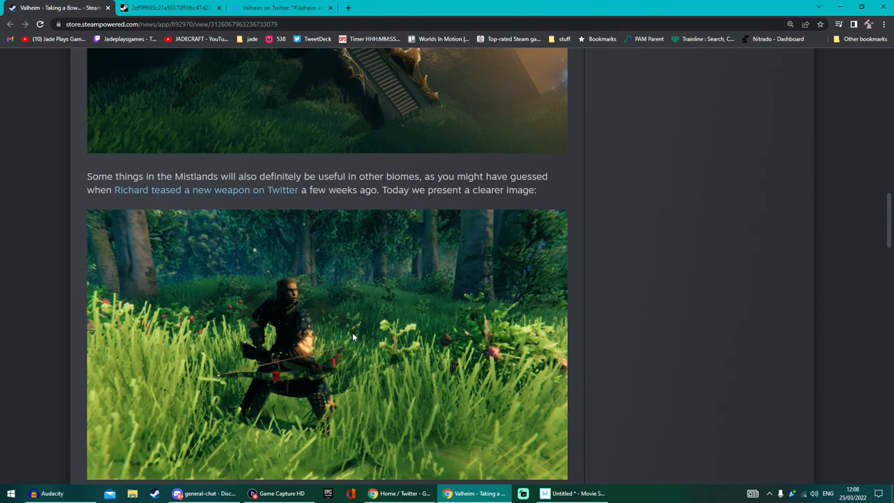
pyautogui.moveTo(391, 308)
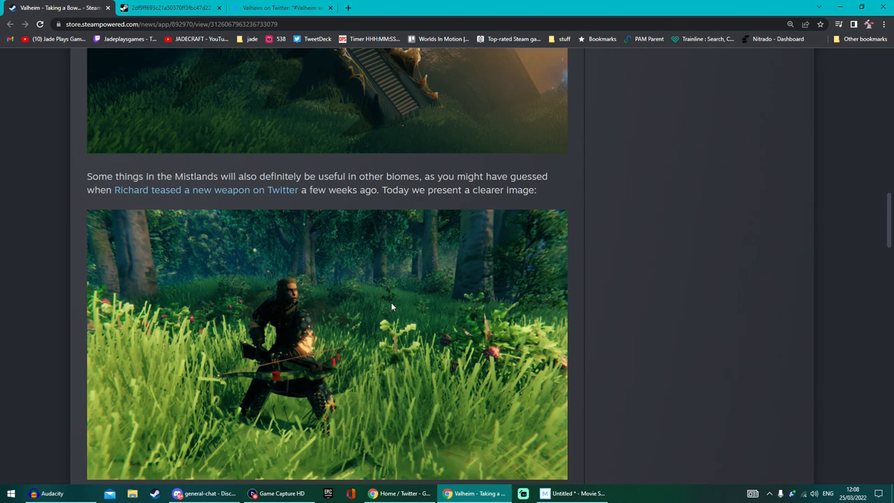
pyautogui.scroll(-3)
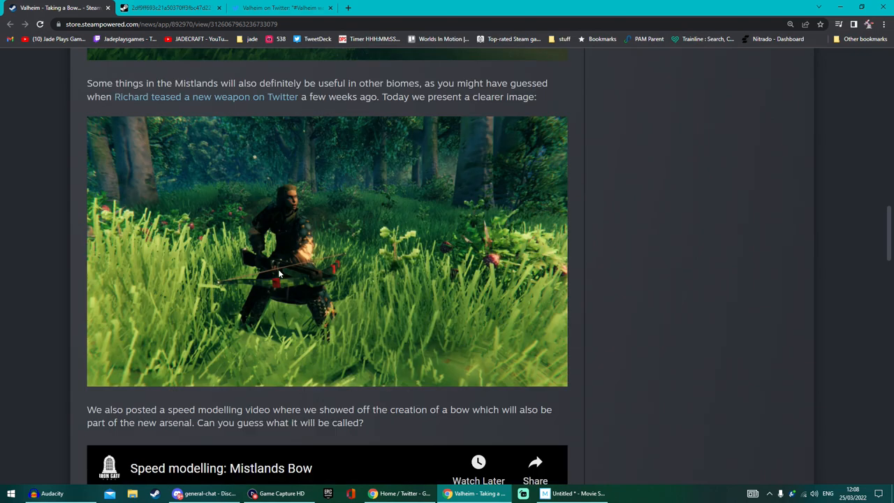
pyautogui.scroll(3)
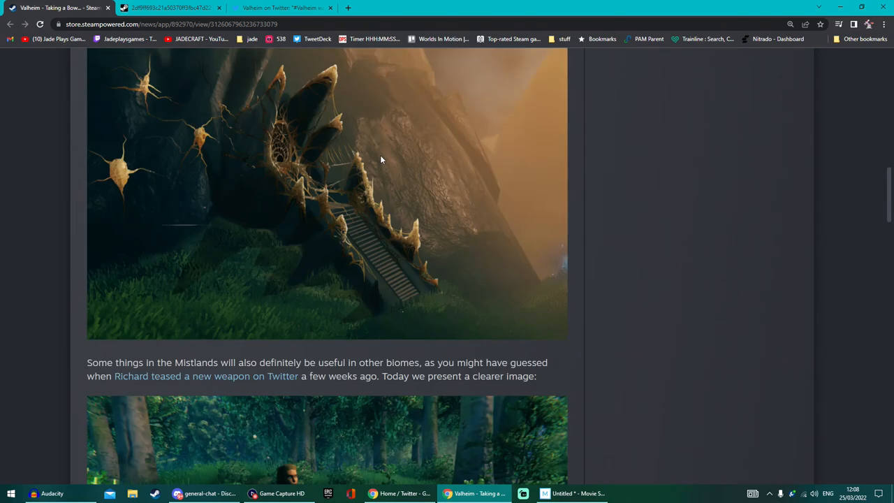
pyautogui.scroll(-3)
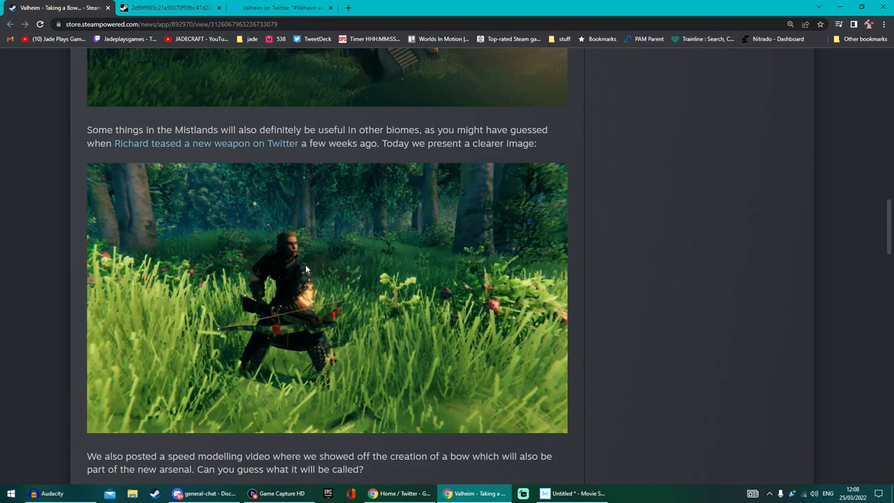
pyautogui.moveTo(245, 312)
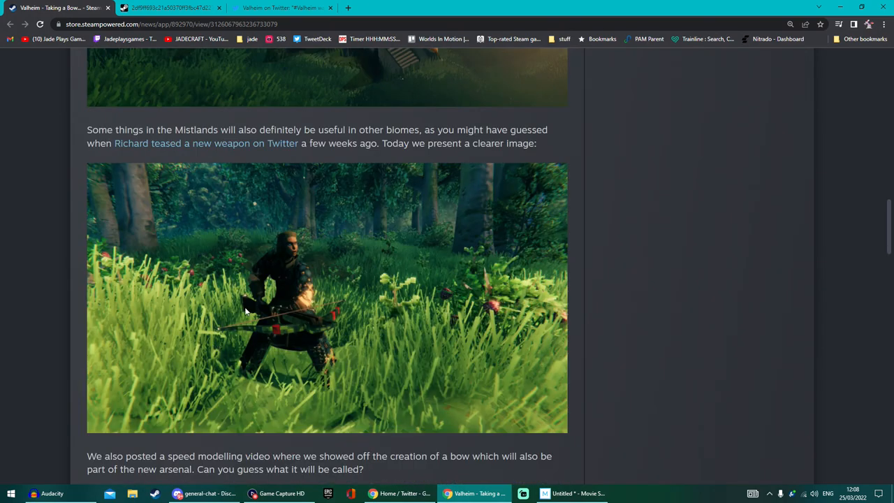
pyautogui.moveTo(351, 324)
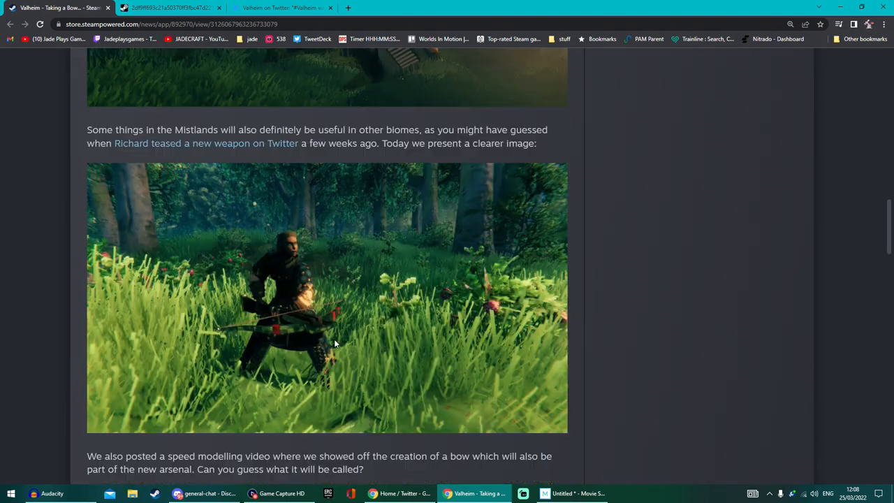
pyautogui.moveTo(227, 345)
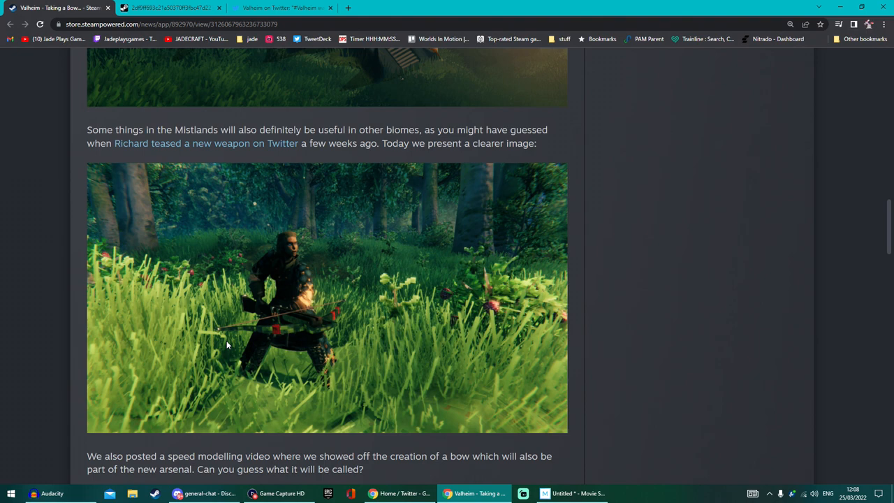
pyautogui.moveTo(328, 329)
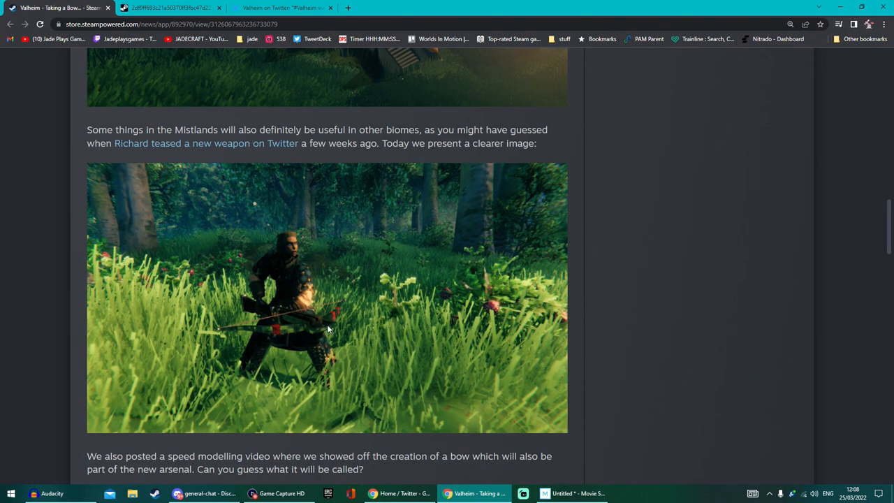
# - Scroll the Valheim news post up and down to reach the bow screenshot
pyautogui.scroll(3)
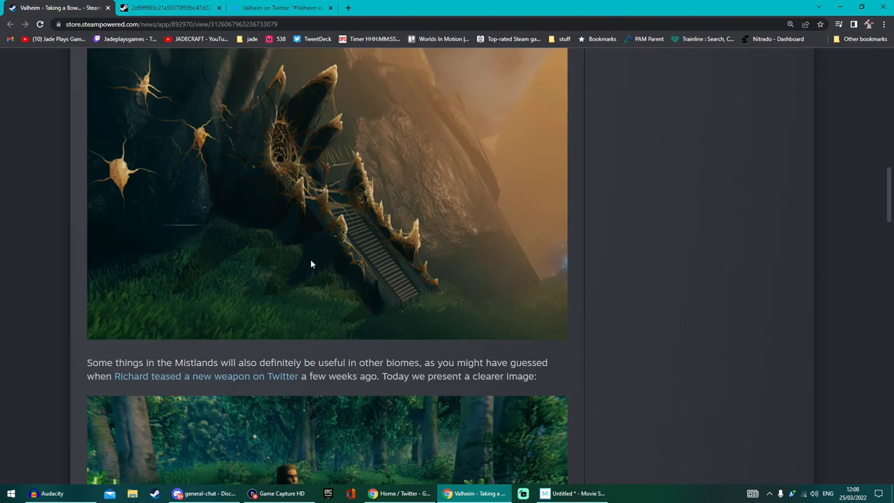
pyautogui.scroll(-3)
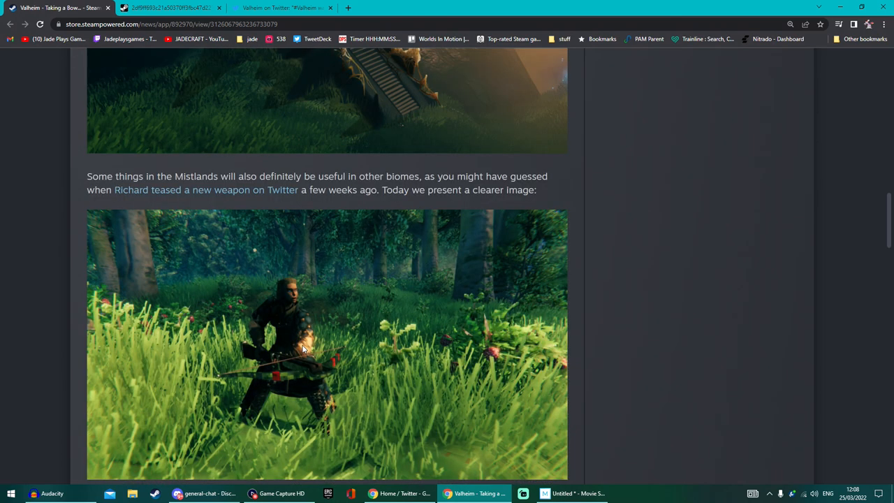
pyautogui.moveTo(413, 377)
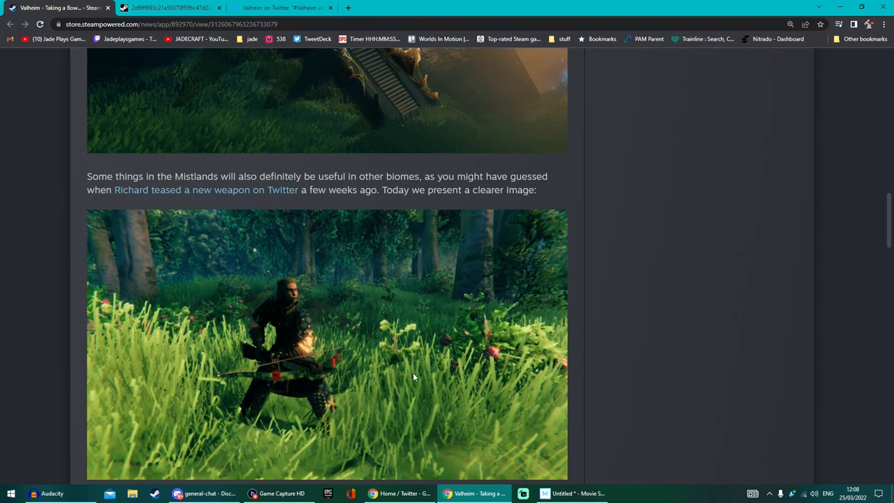
pyautogui.moveTo(280, 370)
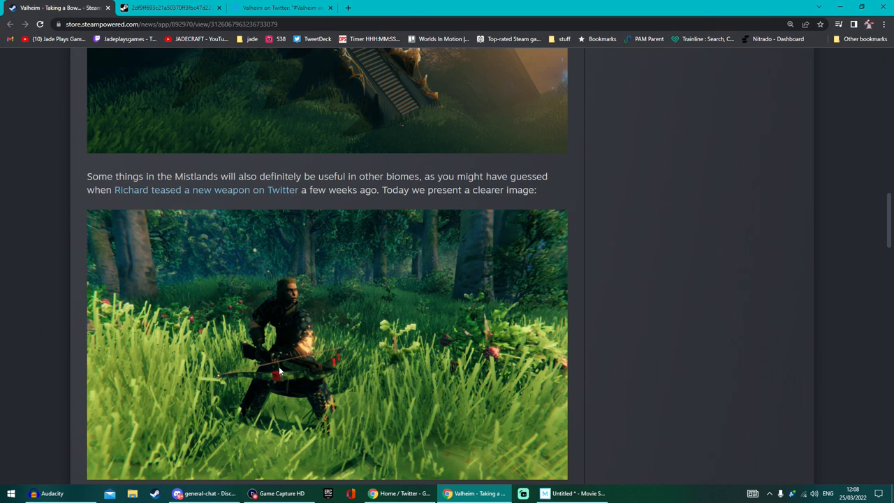
pyautogui.moveTo(243, 354)
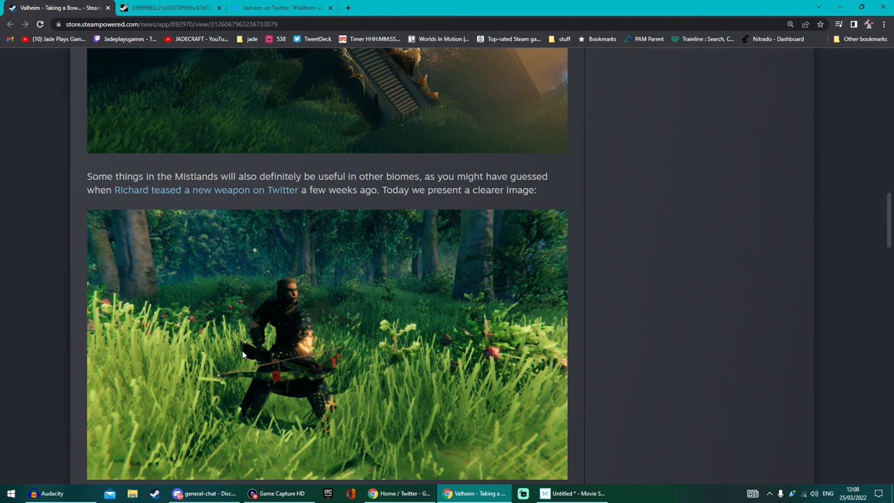
pyautogui.scroll(3)
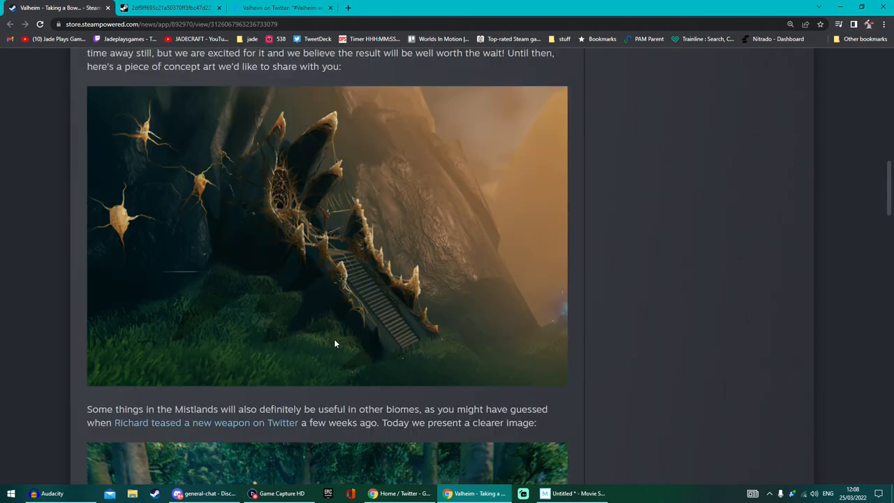
pyautogui.scroll(-3)
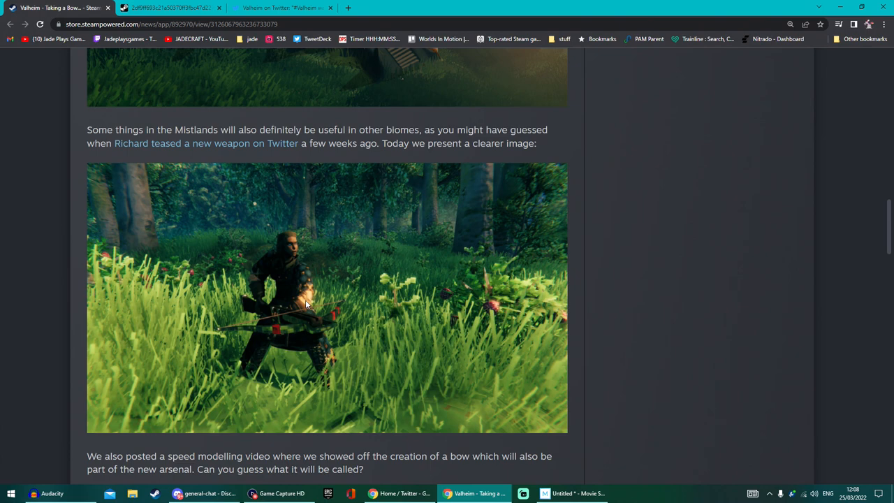
pyautogui.moveTo(323, 332)
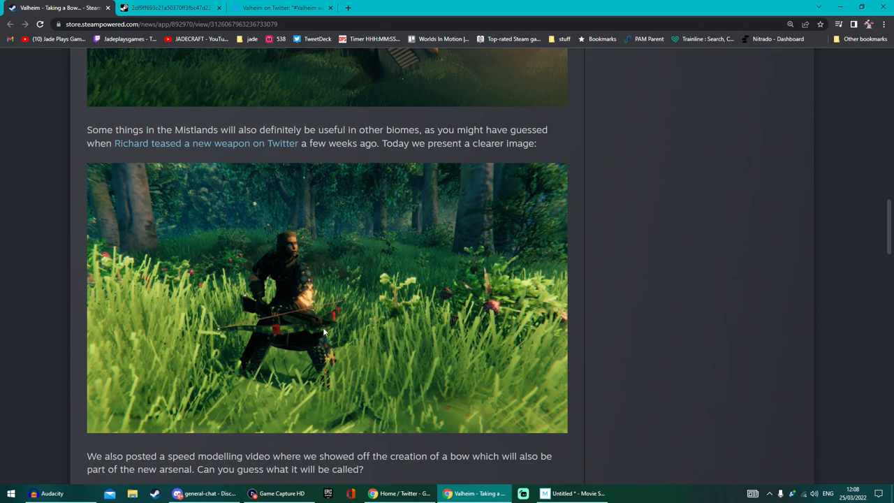
pyautogui.scroll(-3)
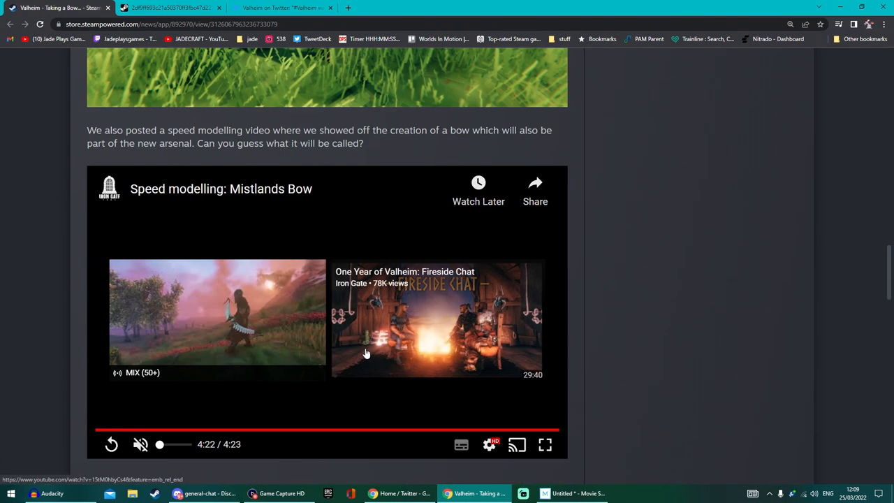
pyautogui.scroll(3)
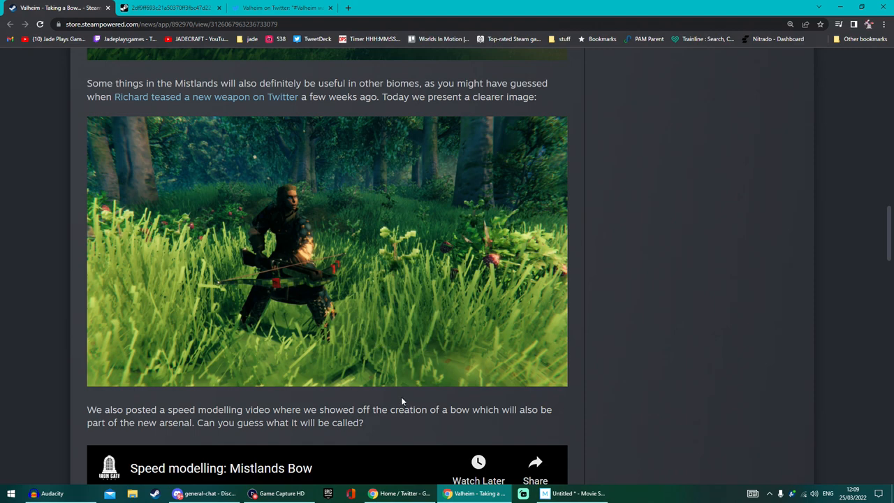
pyautogui.scroll(3)
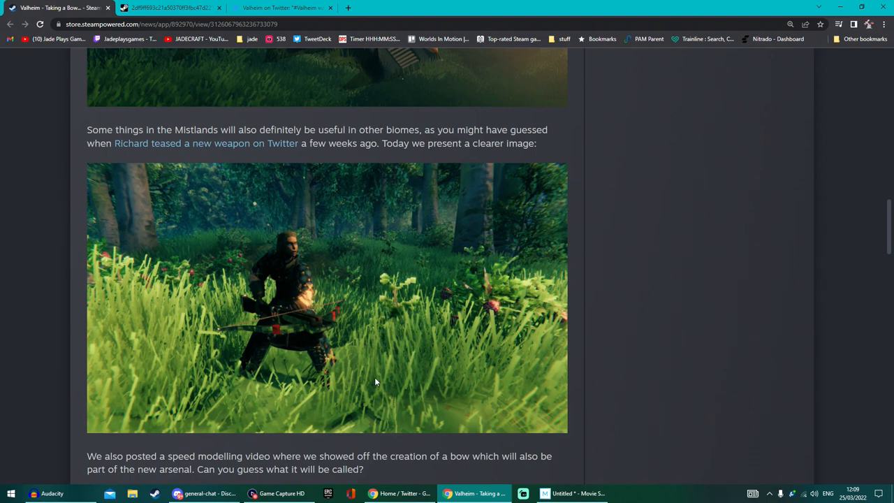
pyautogui.scroll(-3)
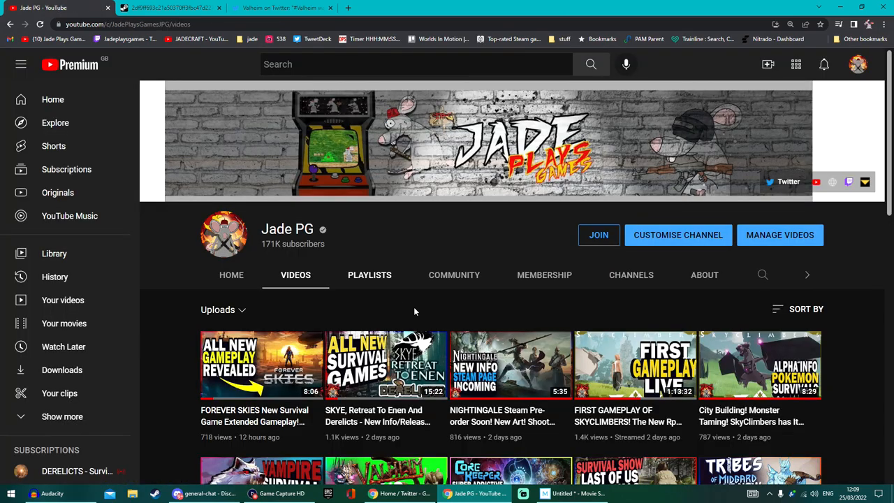
pyautogui.scroll(-3)
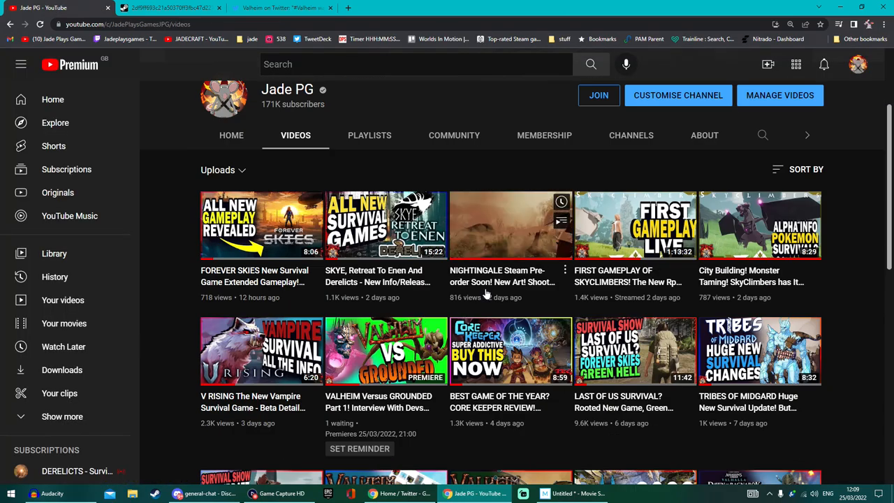
pyautogui.scroll(-3)
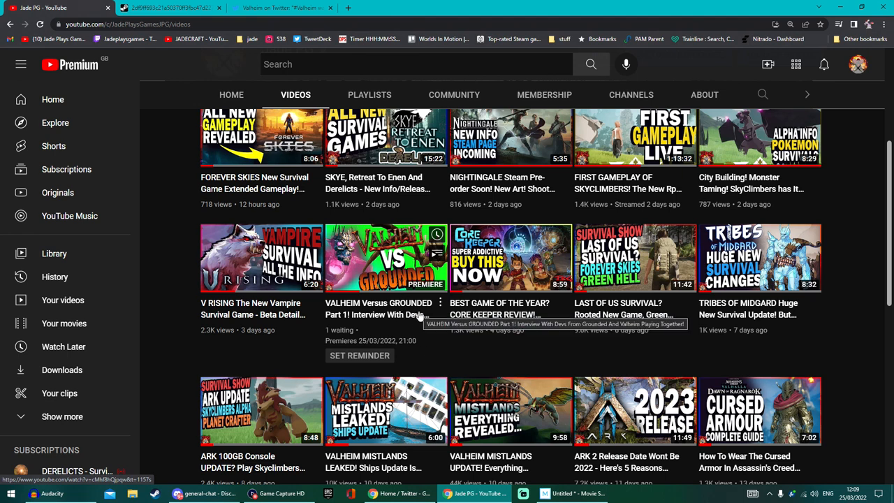
pyautogui.moveTo(415, 321)
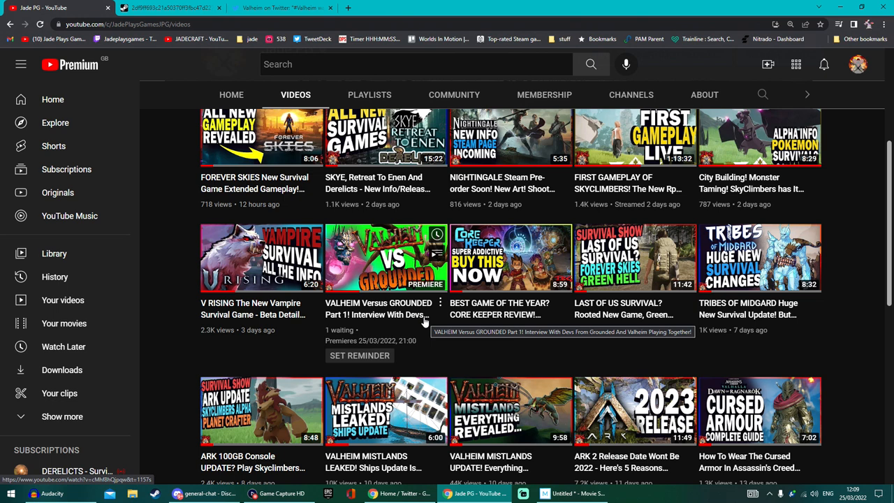
pyautogui.moveTo(459, 372)
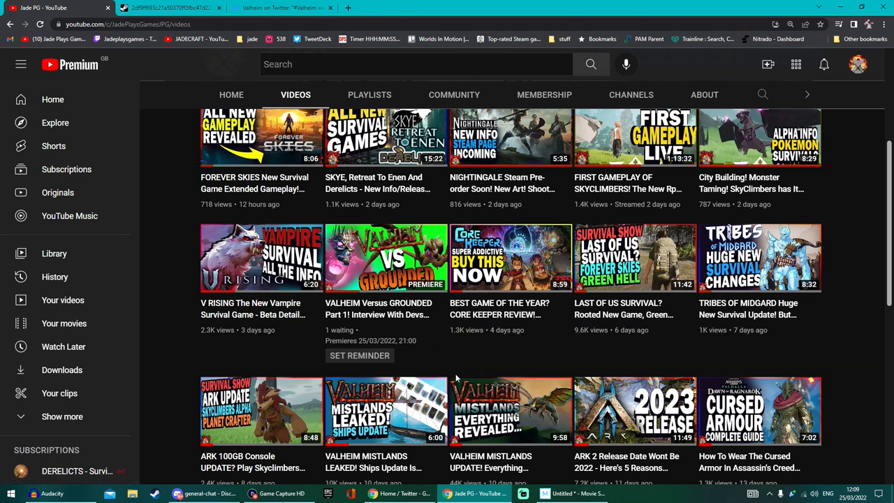
pyautogui.moveTo(448, 368)
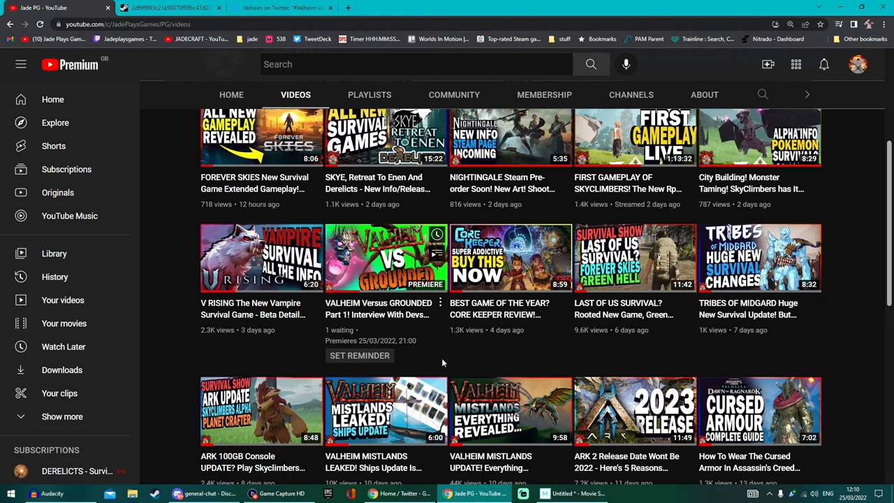
pyautogui.moveTo(388, 311)
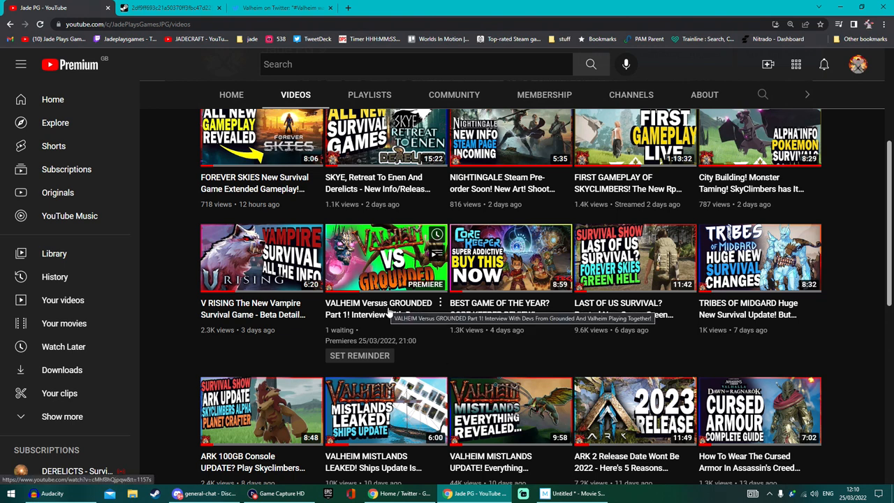
pyautogui.moveTo(402, 310)
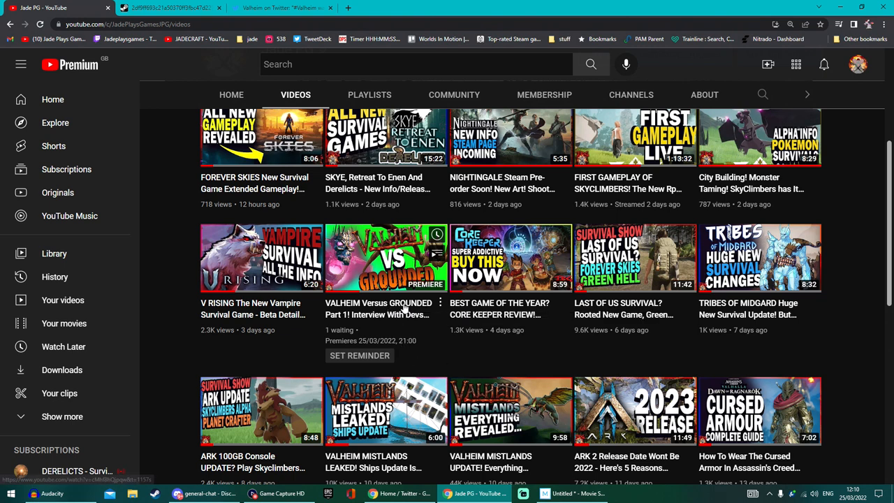
pyautogui.moveTo(429, 328)
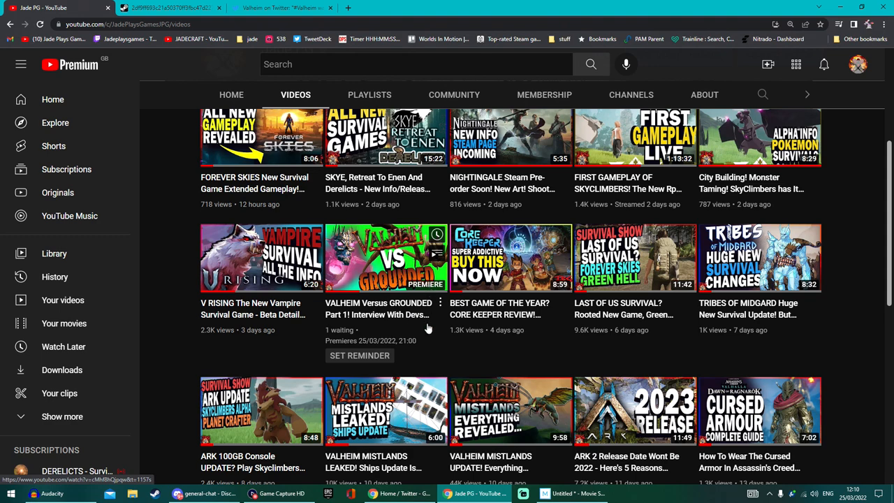
pyautogui.moveTo(423, 321)
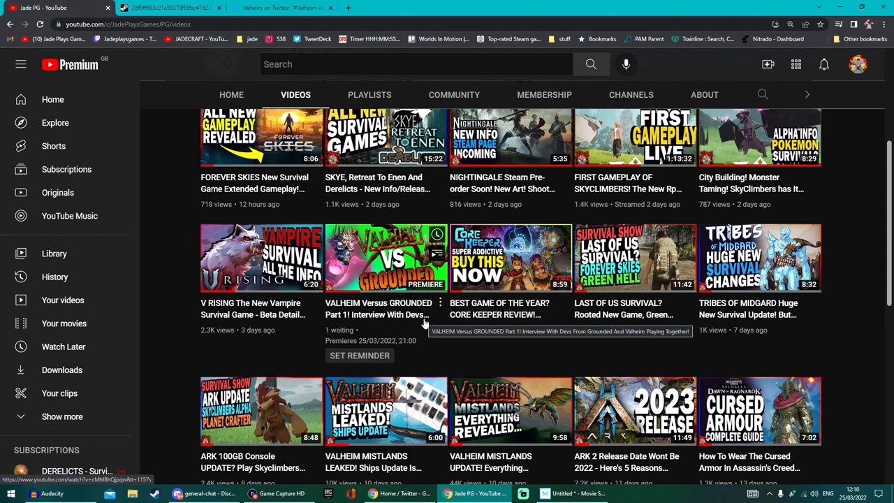
pyautogui.scroll(3)
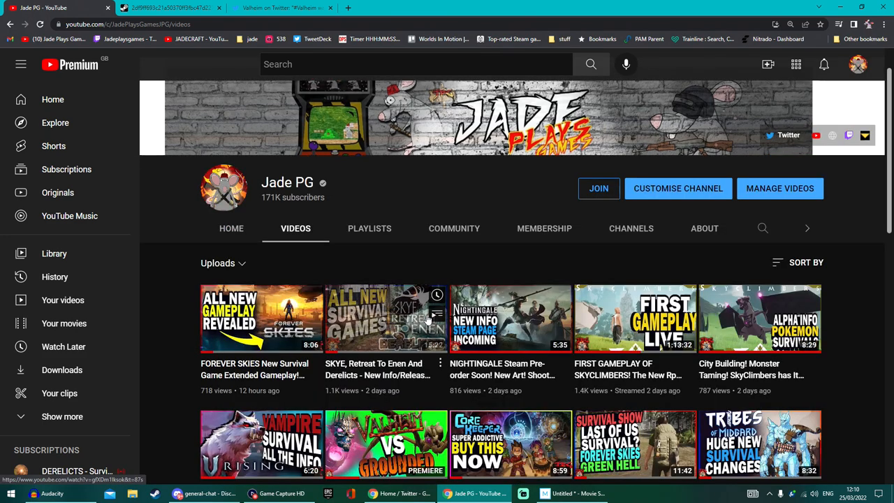
pyautogui.scroll(-3)
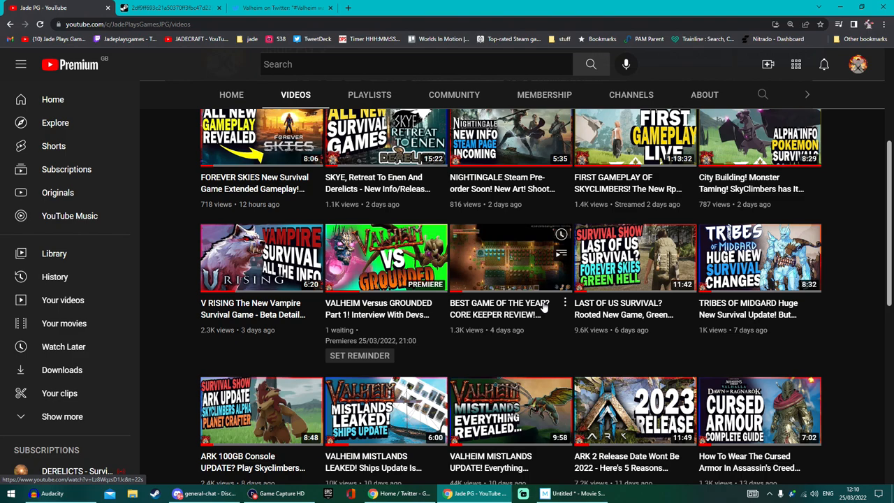
pyautogui.scroll(3)
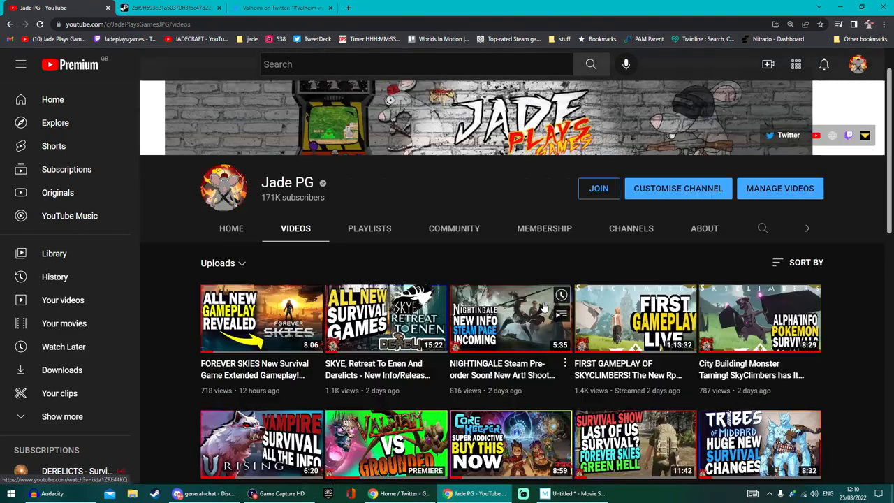
pyautogui.moveTo(545, 250)
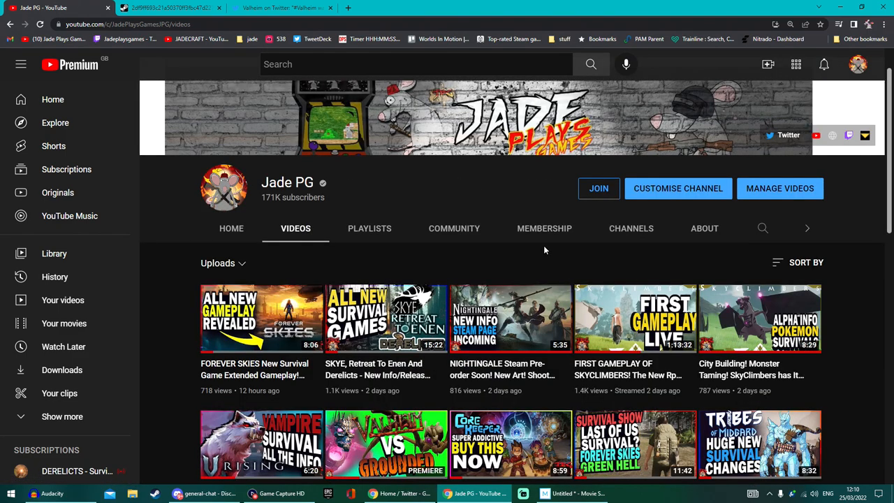
pyautogui.scroll(-3)
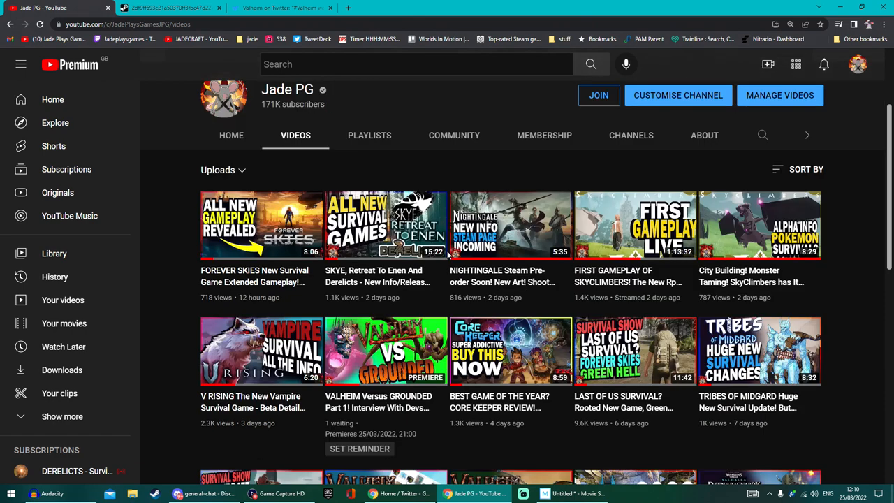
pyautogui.moveTo(449, 285)
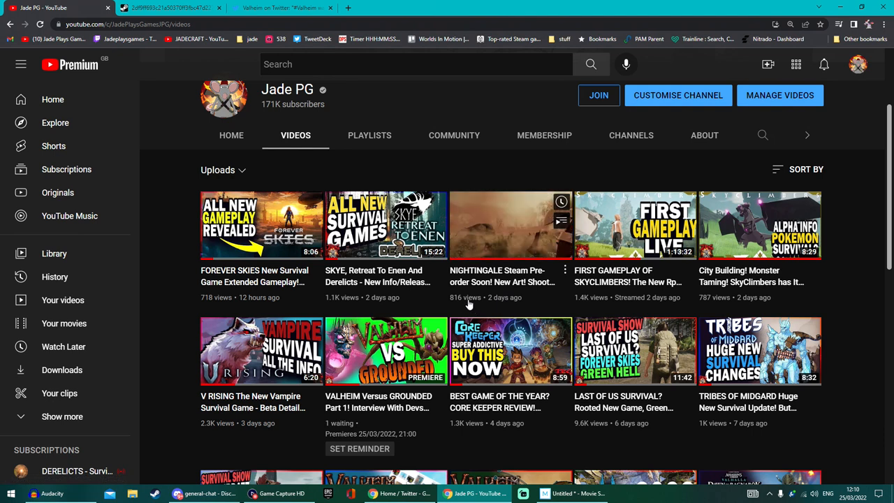
pyautogui.moveTo(497, 248)
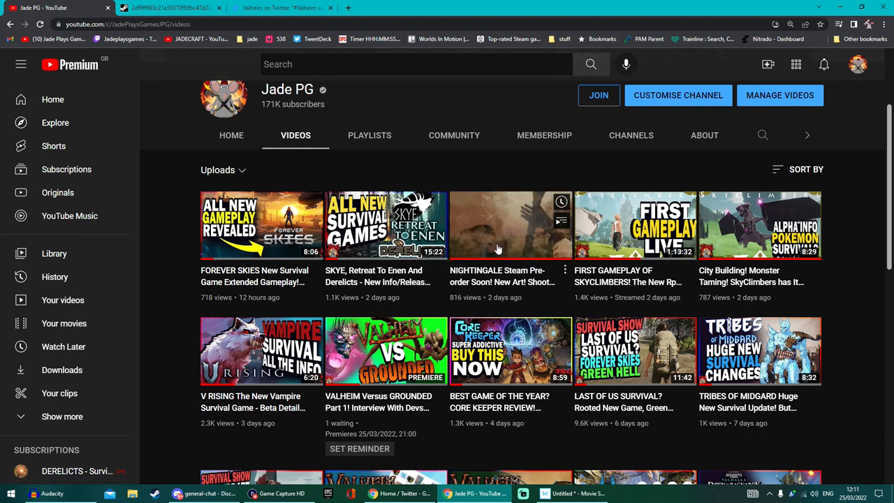
pyautogui.moveTo(452, 292)
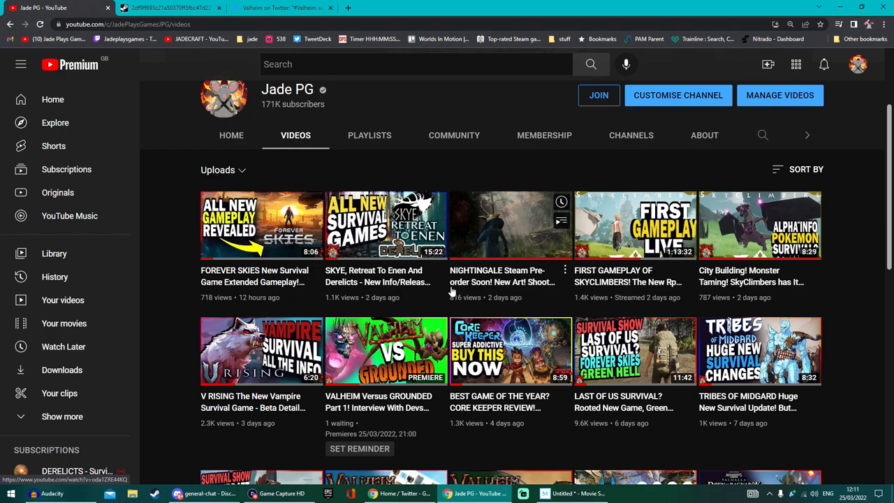
pyautogui.scroll(3)
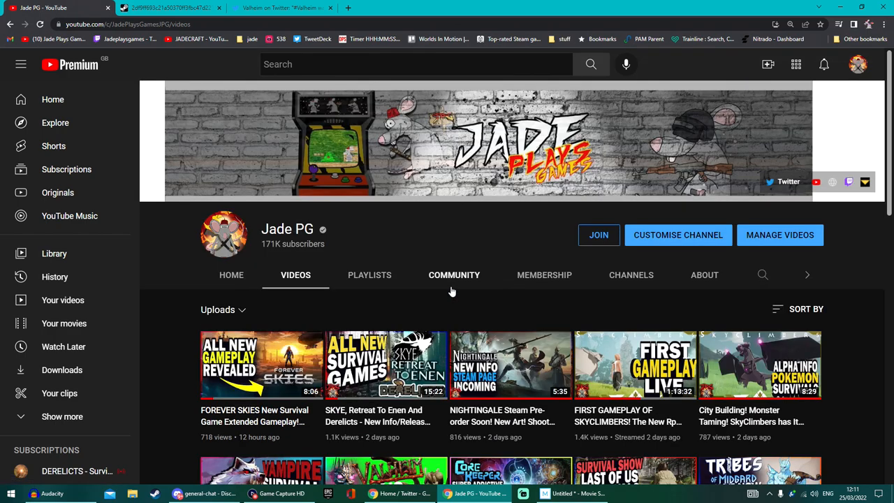